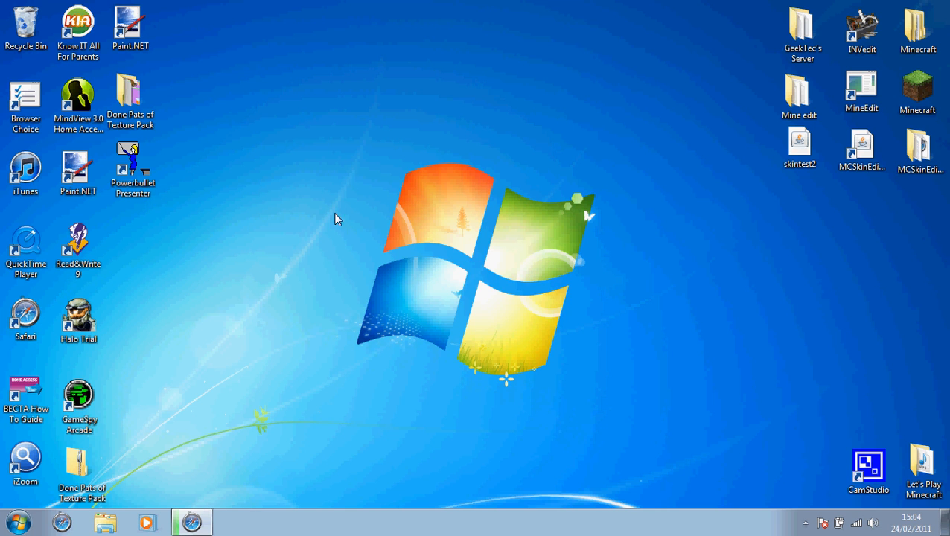
mouse_move(330, 230)
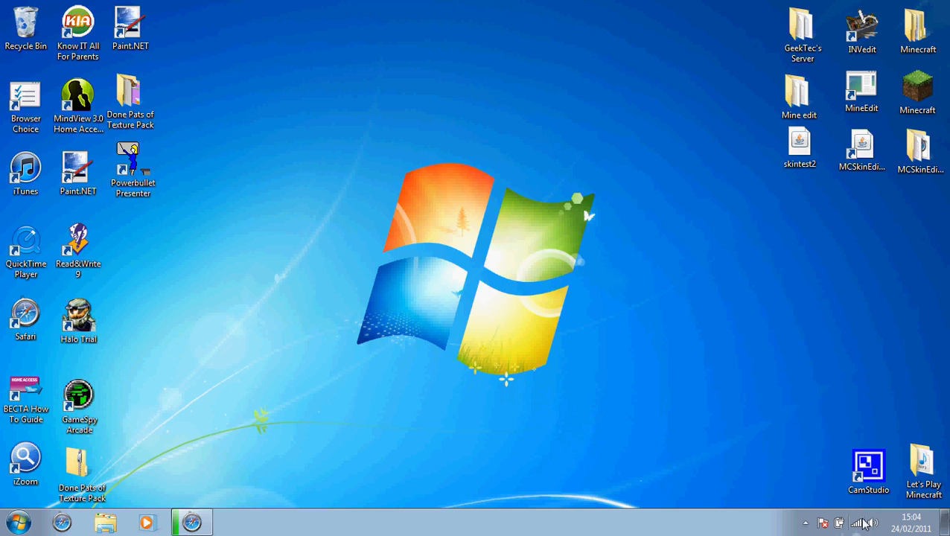
mouse_move(705, 227)
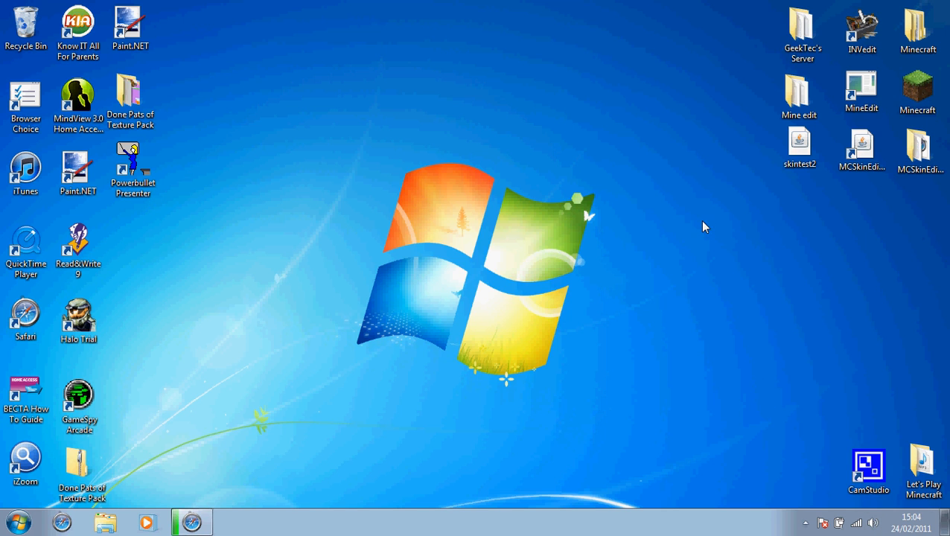
mouse_move(874, 522)
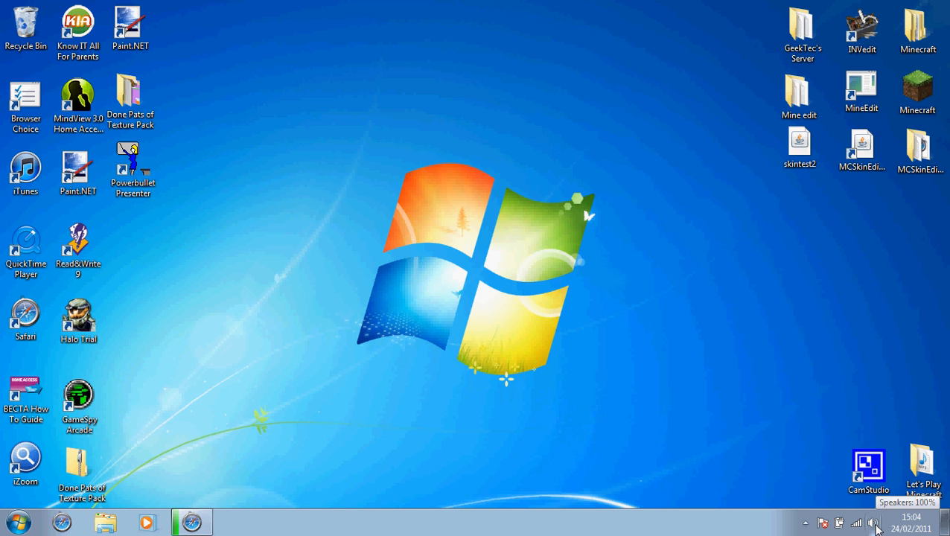
Open Recording devices from the speaker icon and view the default Microphone's properties
right_click(876, 522)
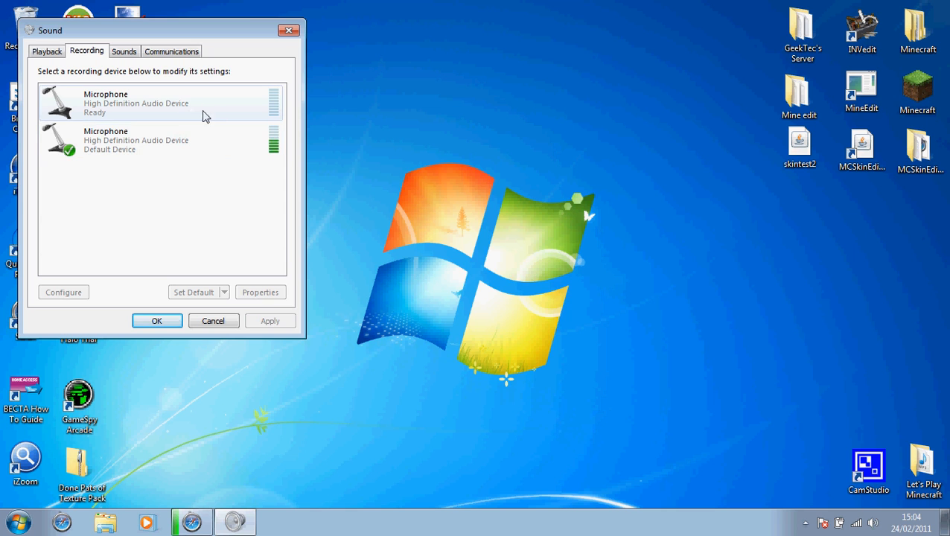
mouse_move(117, 108)
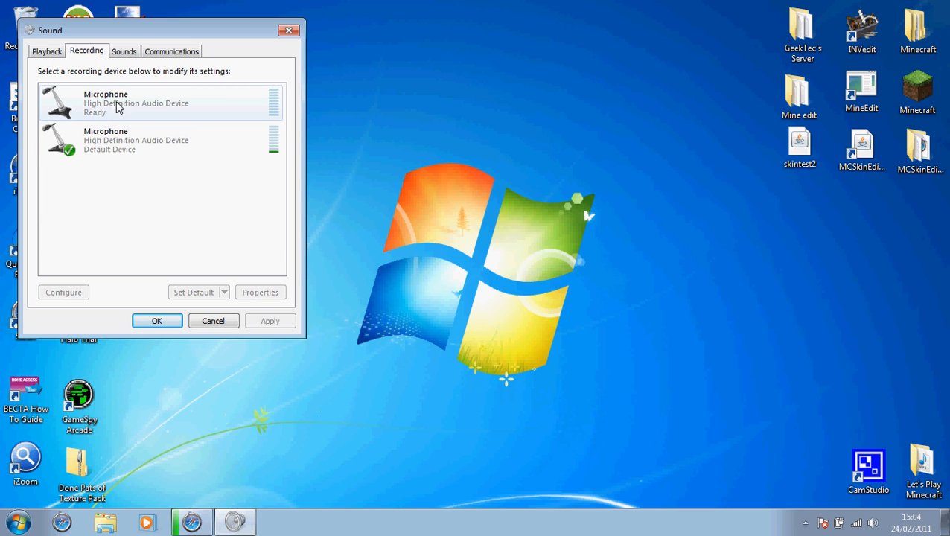
left_click(134, 140)
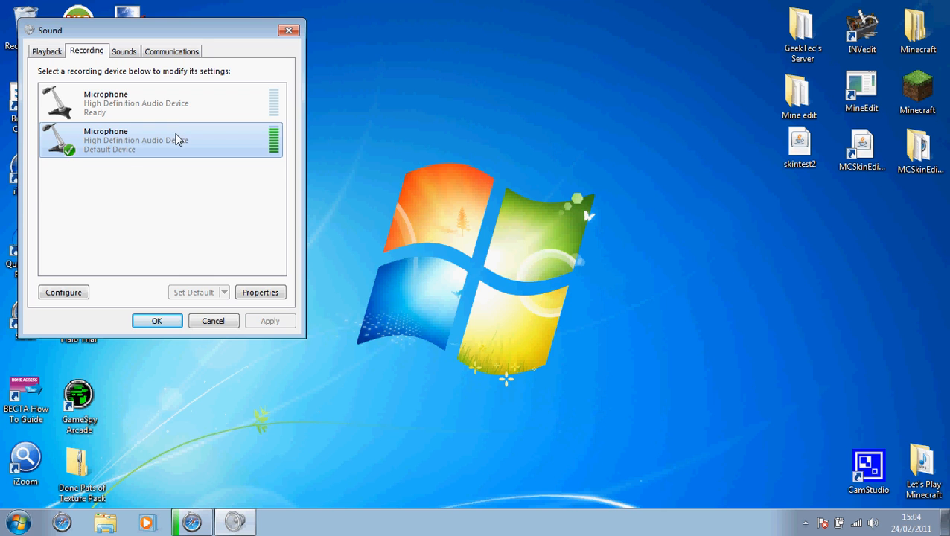
left_click(149, 102)
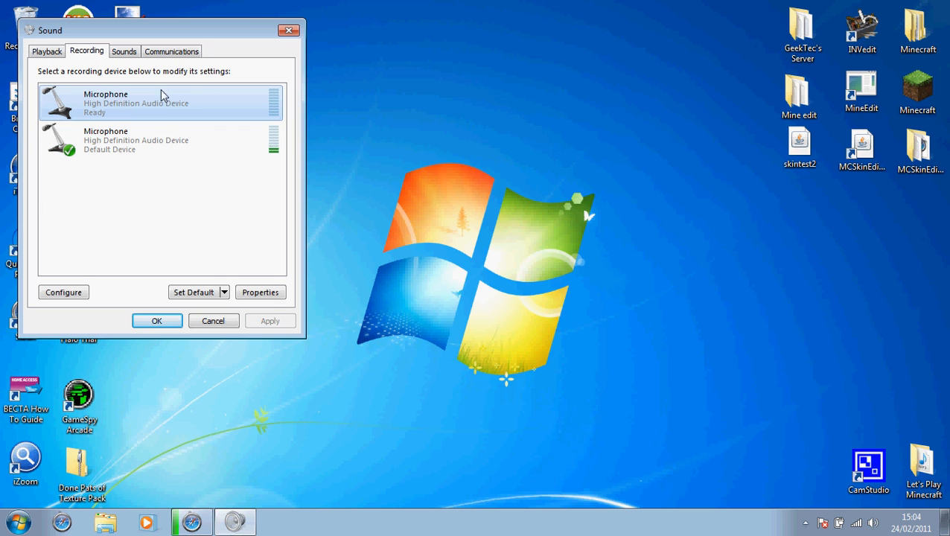
left_click(149, 140)
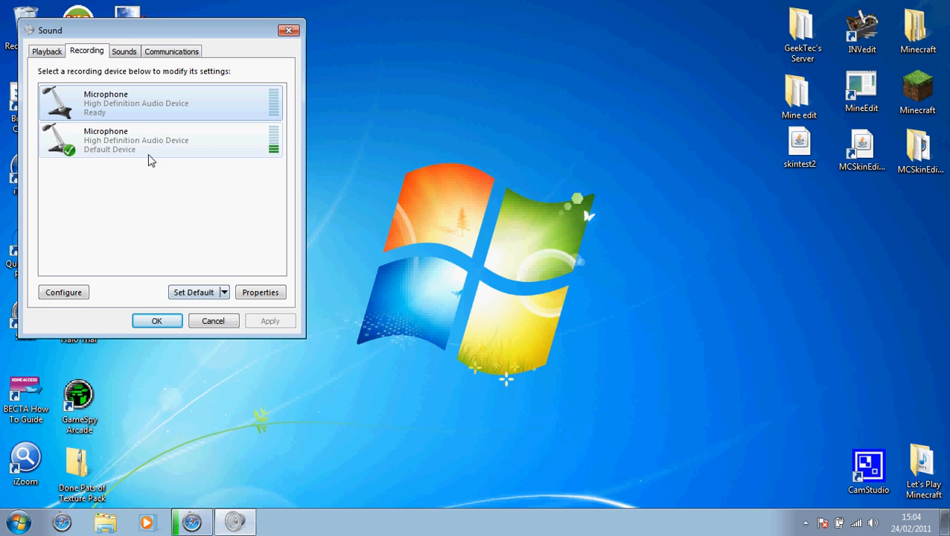
left_click(162, 140)
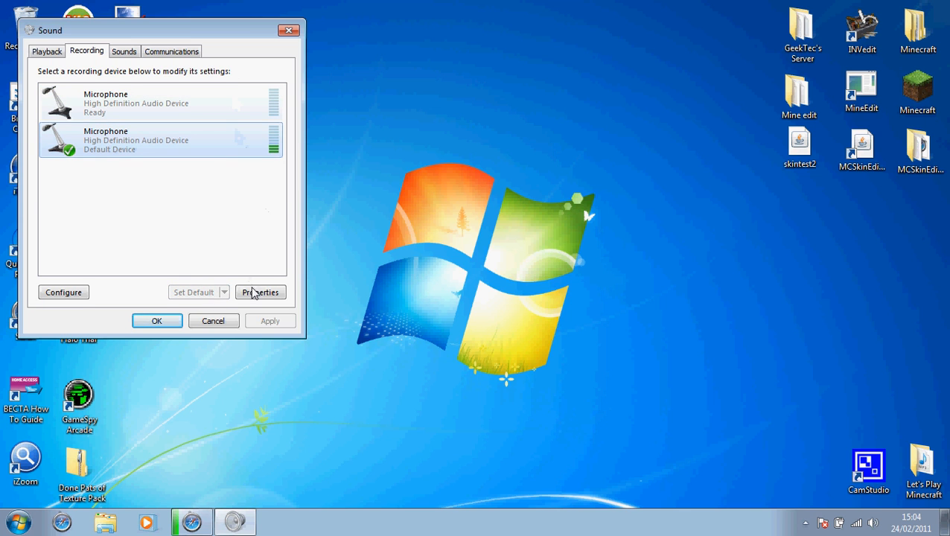
left_click(260, 292)
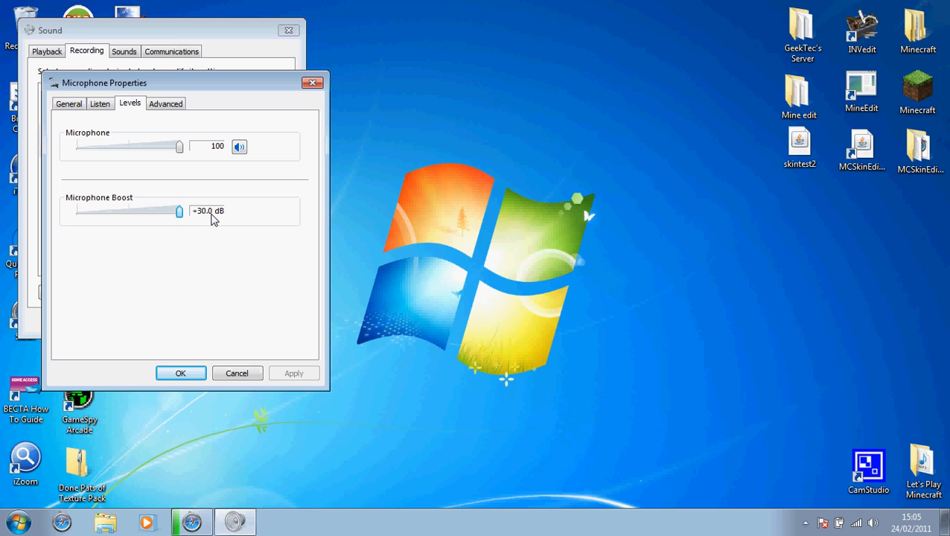
mouse_move(196, 221)
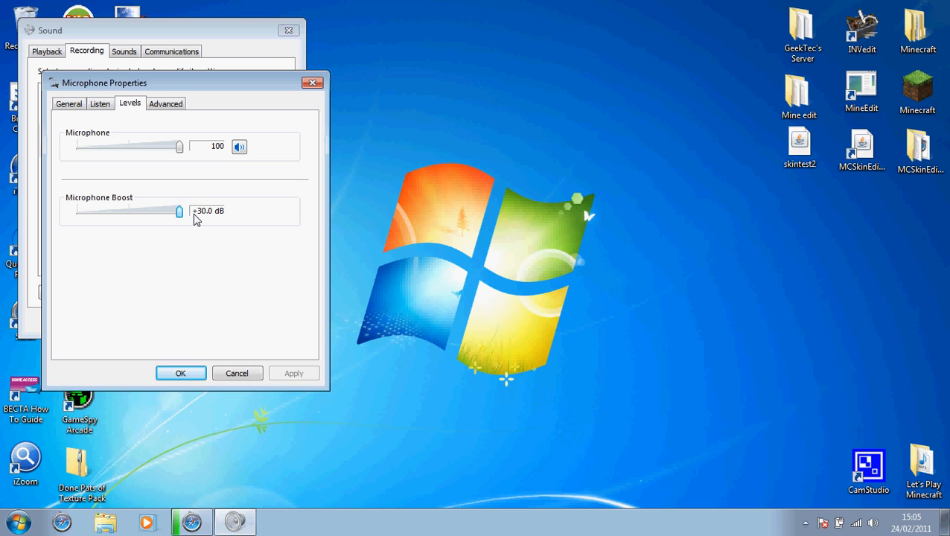
mouse_move(209, 224)
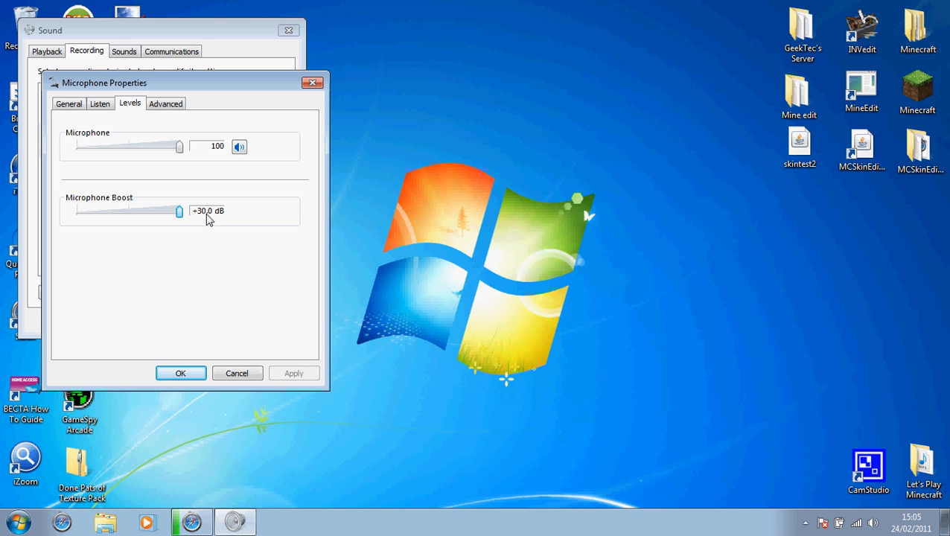
mouse_move(219, 222)
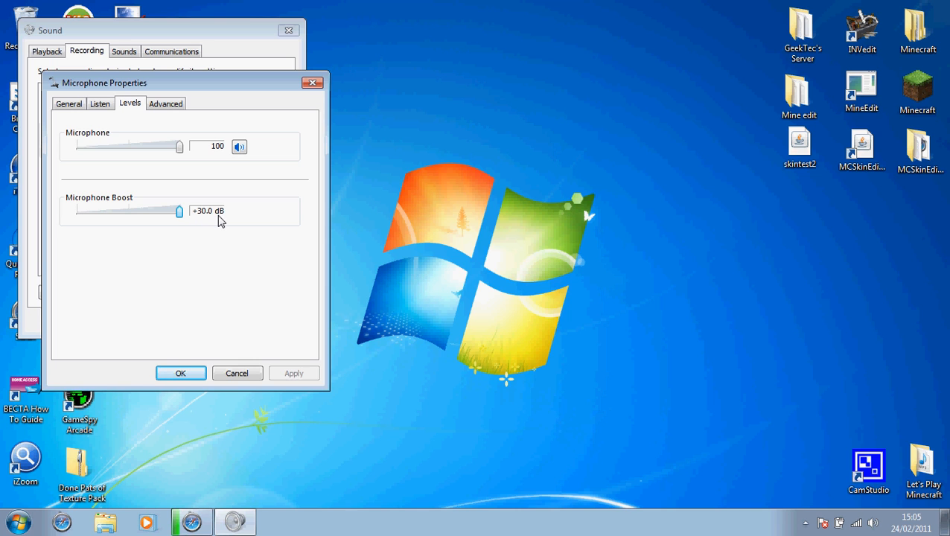
Confirm Microphone Properties and the Sound dialog, keeping level 100 and +30 dB boost
left_click(180, 373)
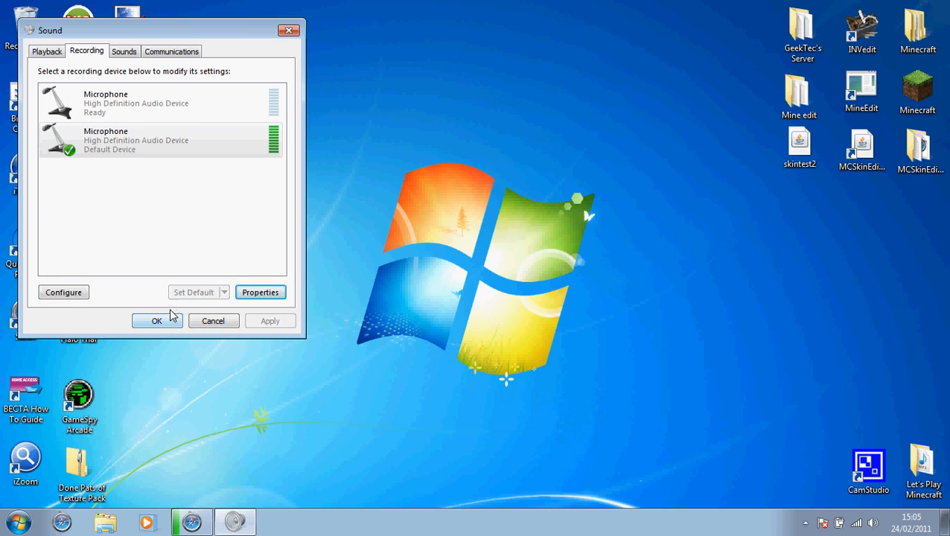
left_click(157, 320)
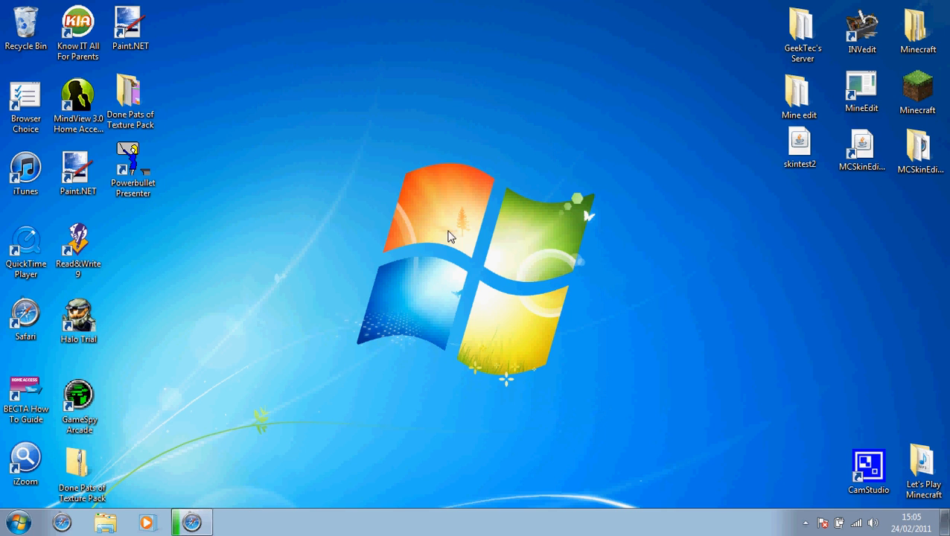
mouse_move(350, 291)
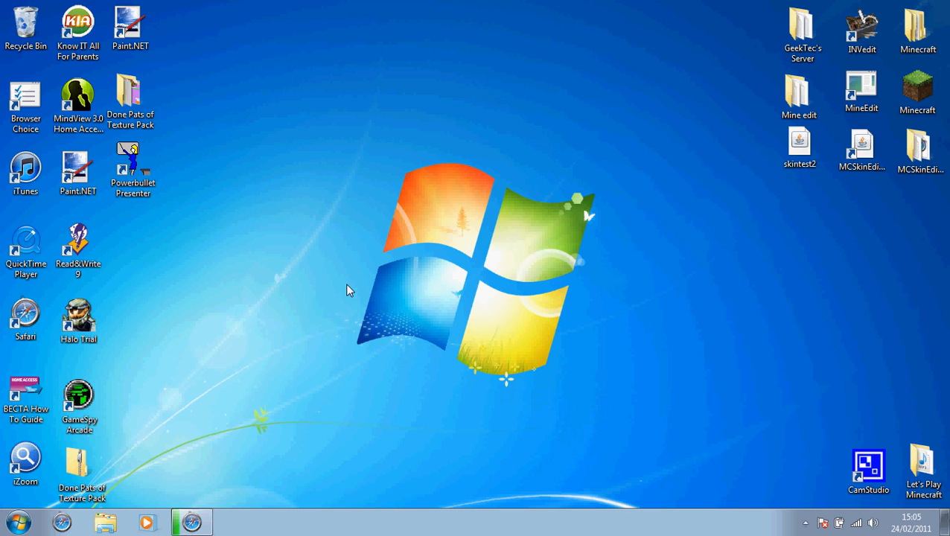